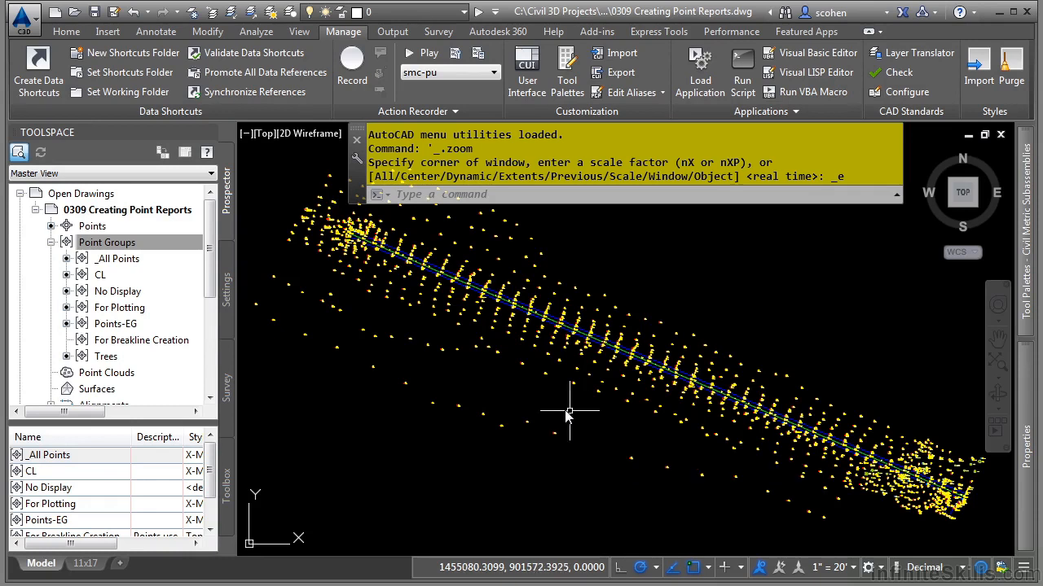
mouse_move(538, 440)
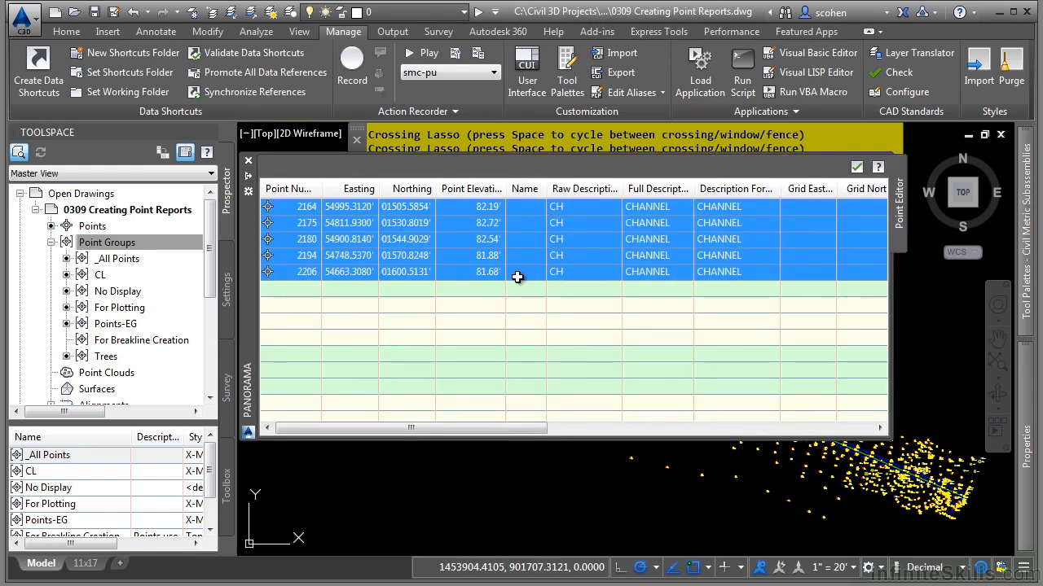
mouse_move(642, 307)
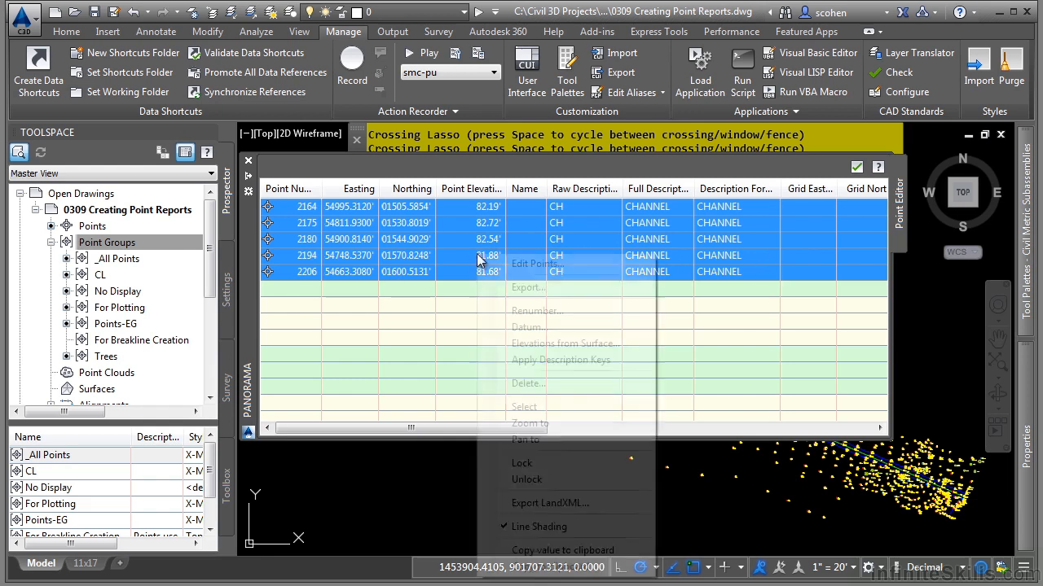
- Inspect the Trees point group and abandon its point export without exporting
click(554, 414)
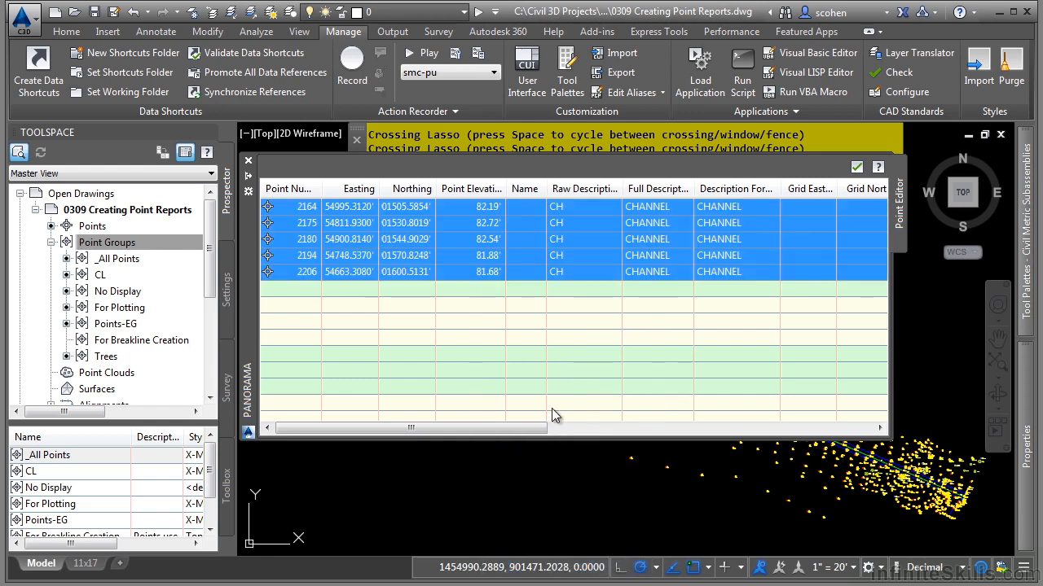
mouse_move(545, 360)
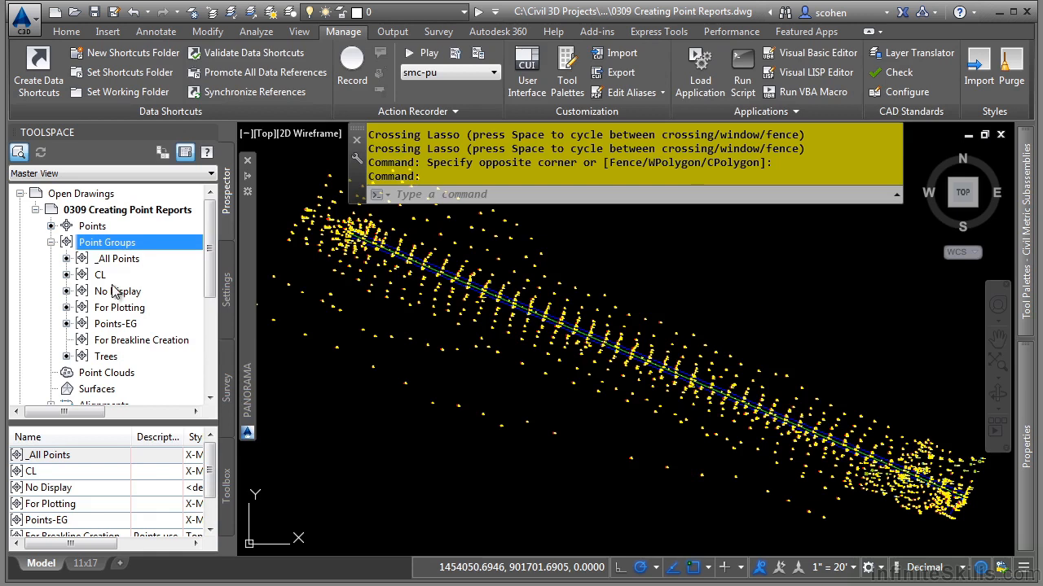
click(106, 355)
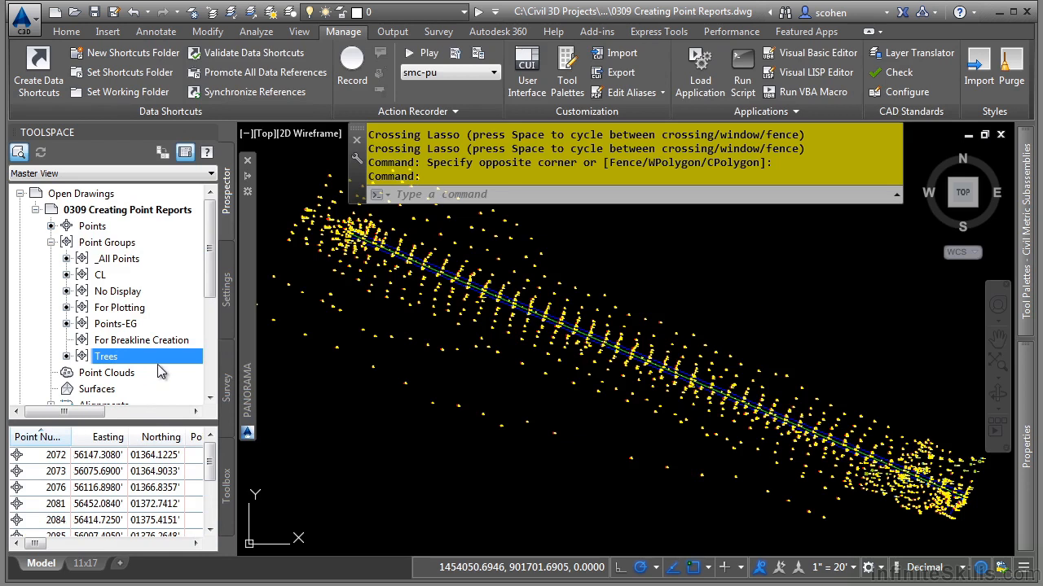
right_click(105, 356)
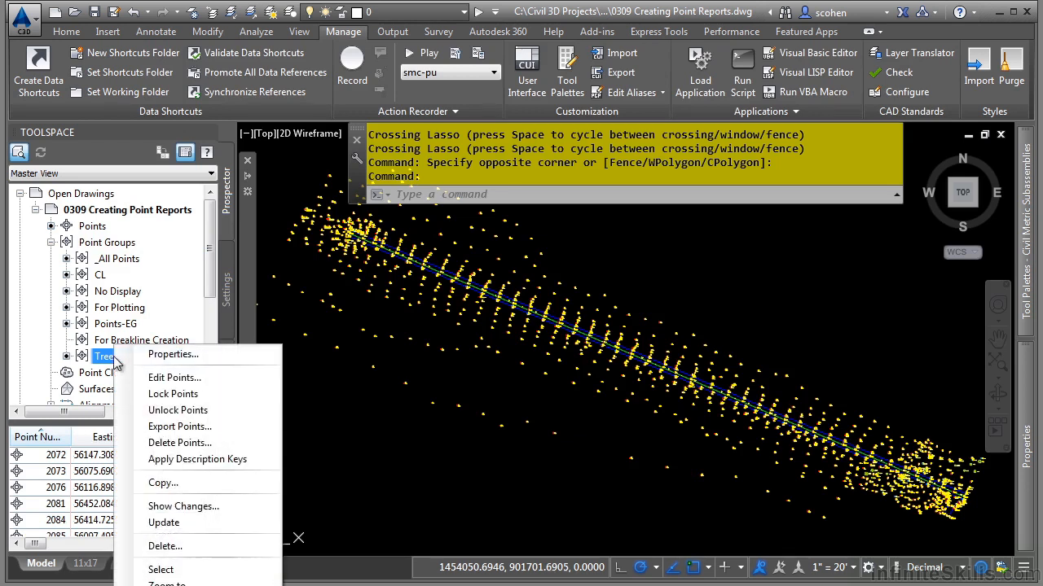
mouse_move(179, 427)
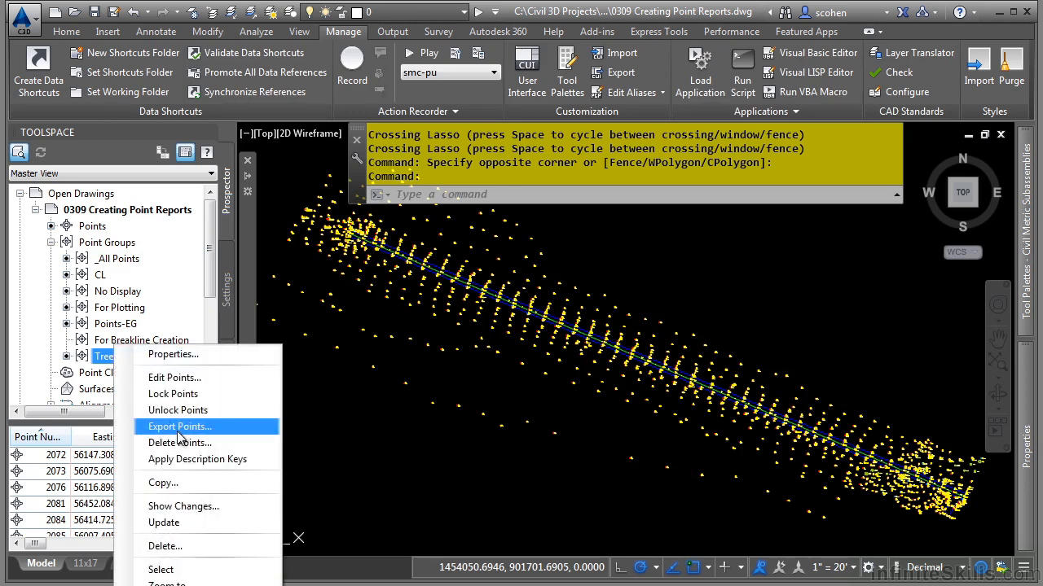
click(179, 427)
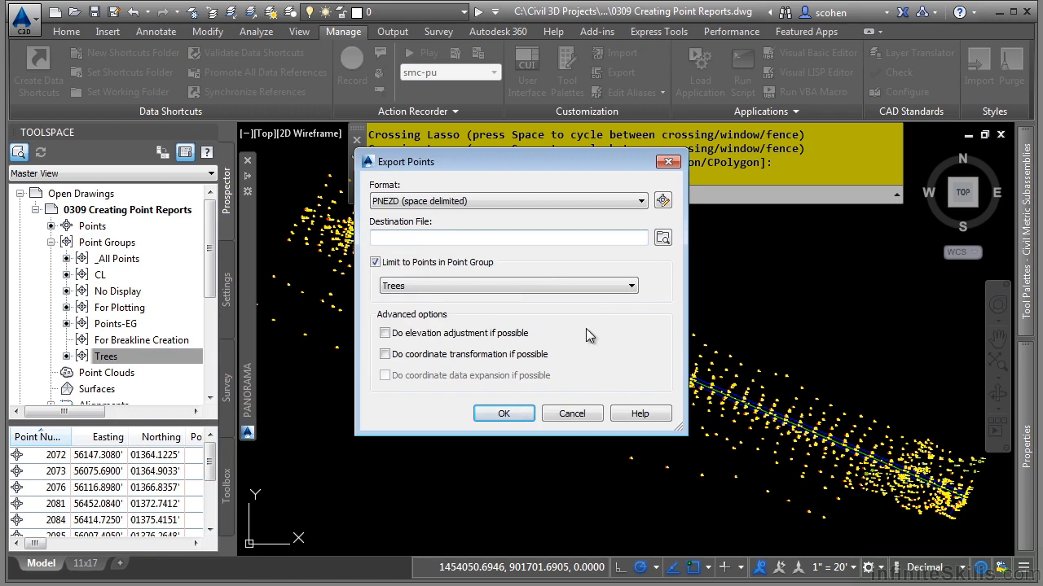
click(572, 413)
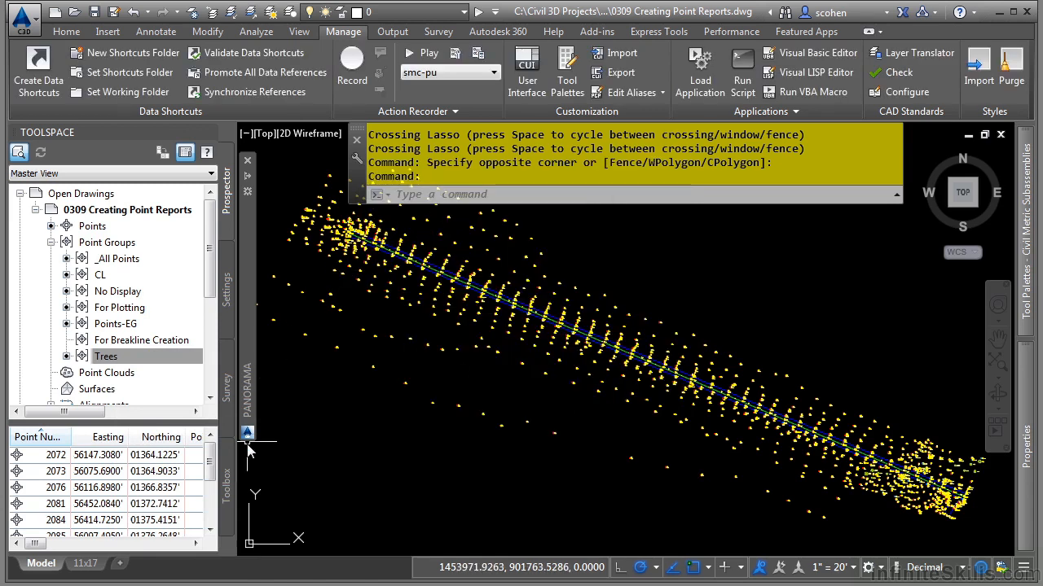
- Launch the Station Offset to Points report from Reports Manager > Points in the Toolbox
click(226, 475)
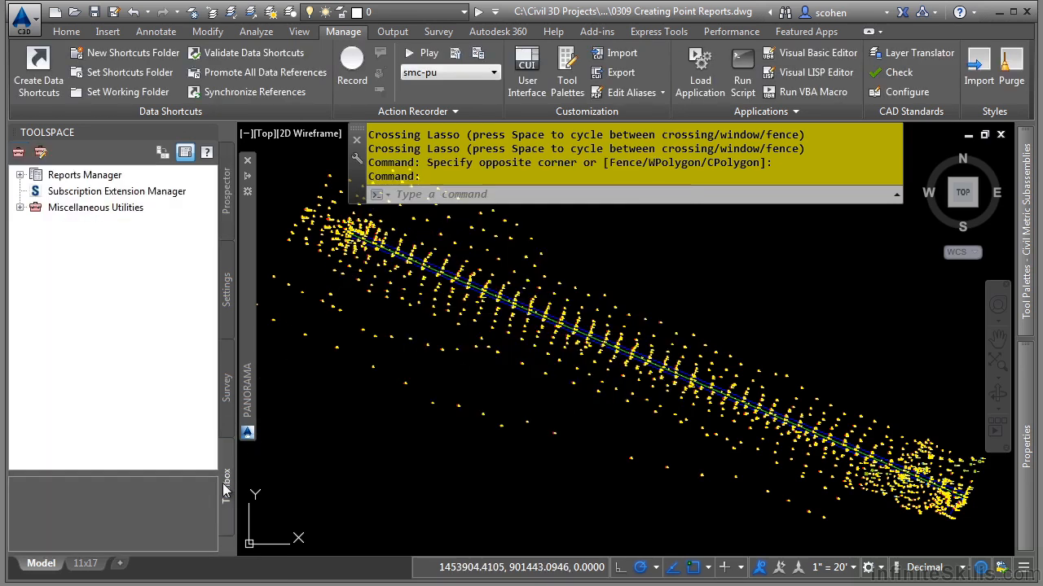
click(19, 176)
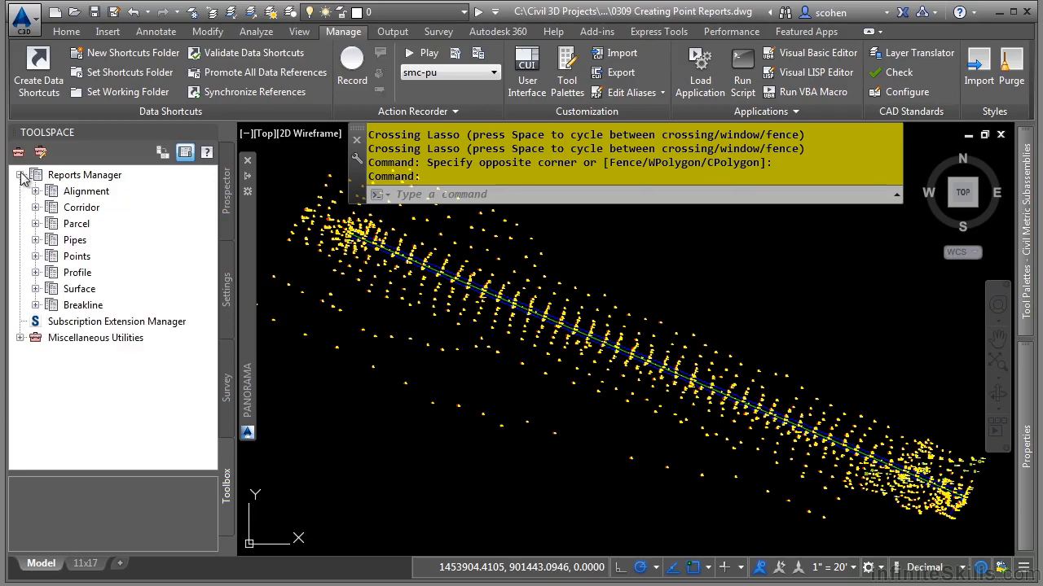
mouse_move(41, 259)
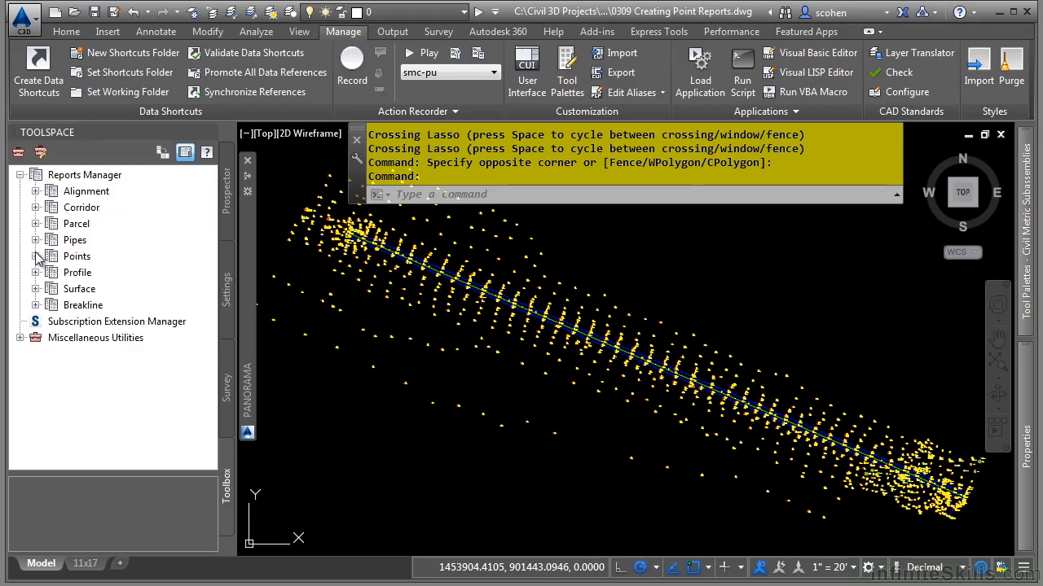
click(36, 256)
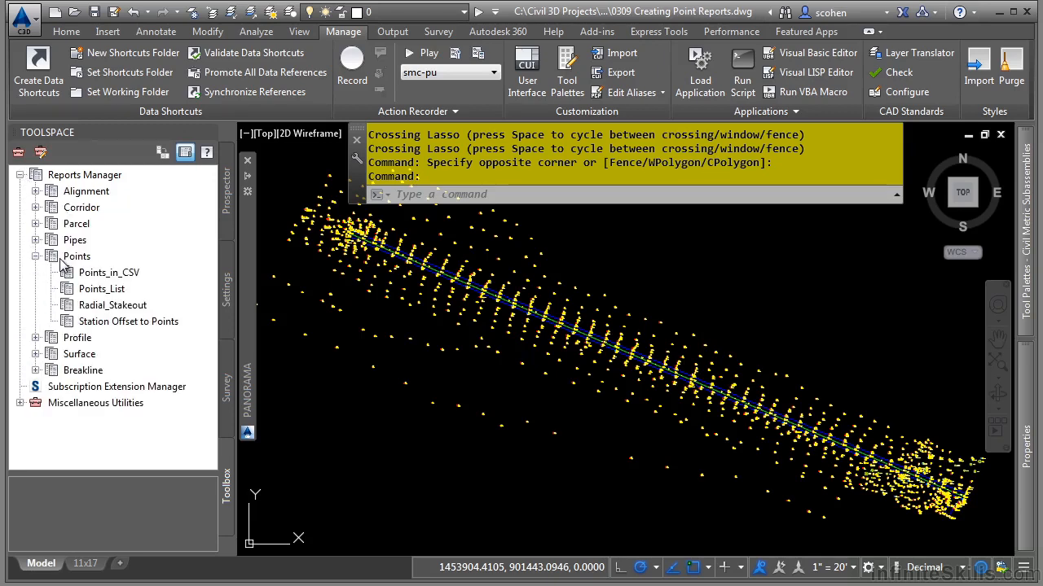
mouse_move(127, 306)
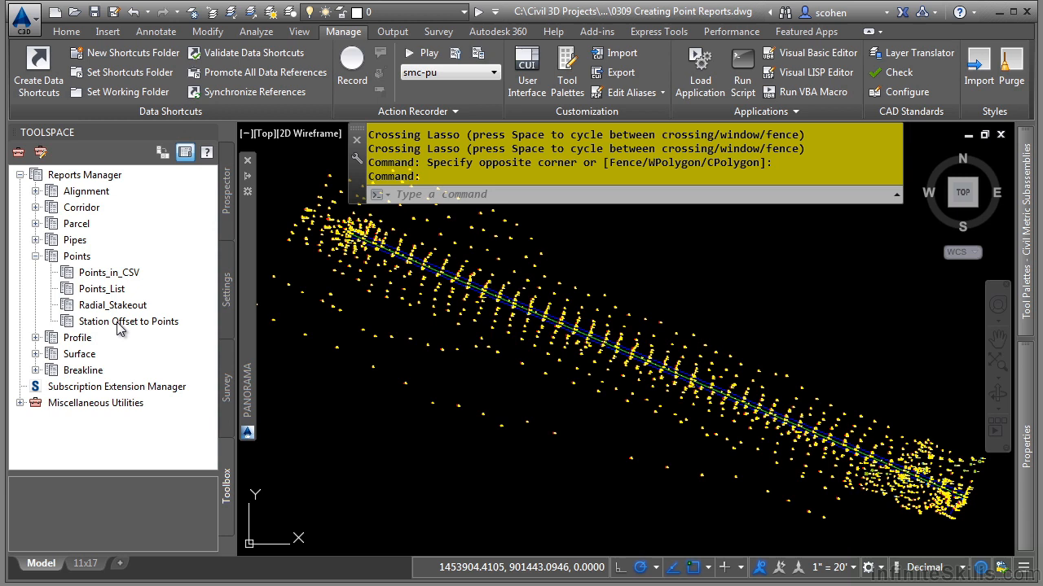
click(127, 321)
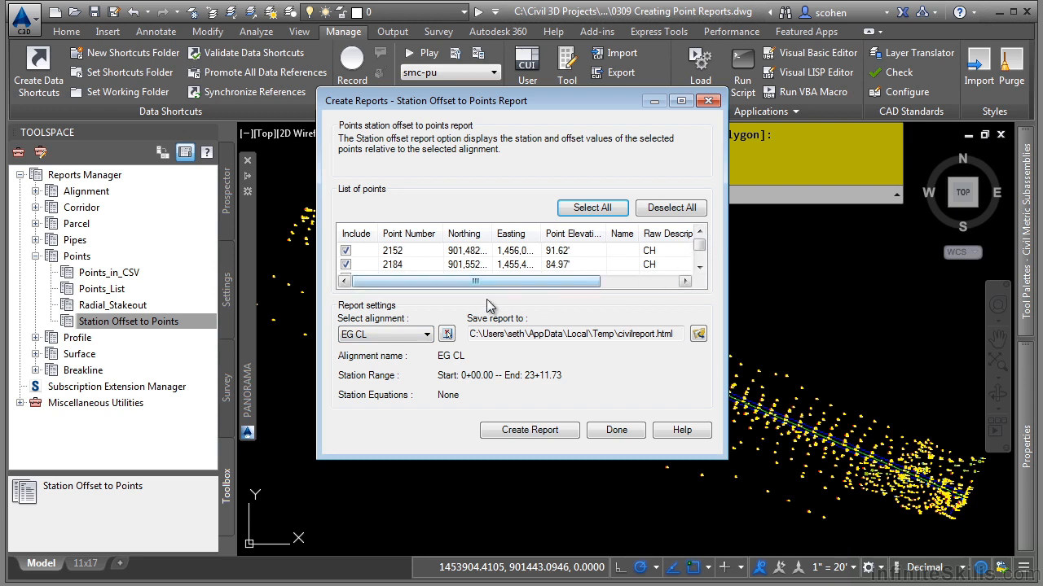
- Generate the station offset report for alignment EG CL as an HTML table
click(385, 334)
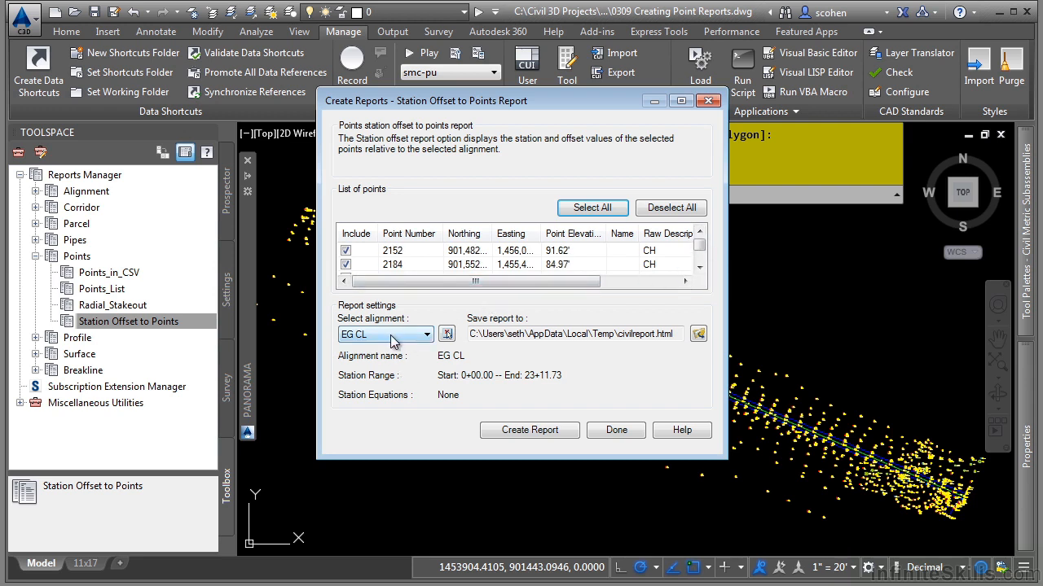
mouse_move(416, 365)
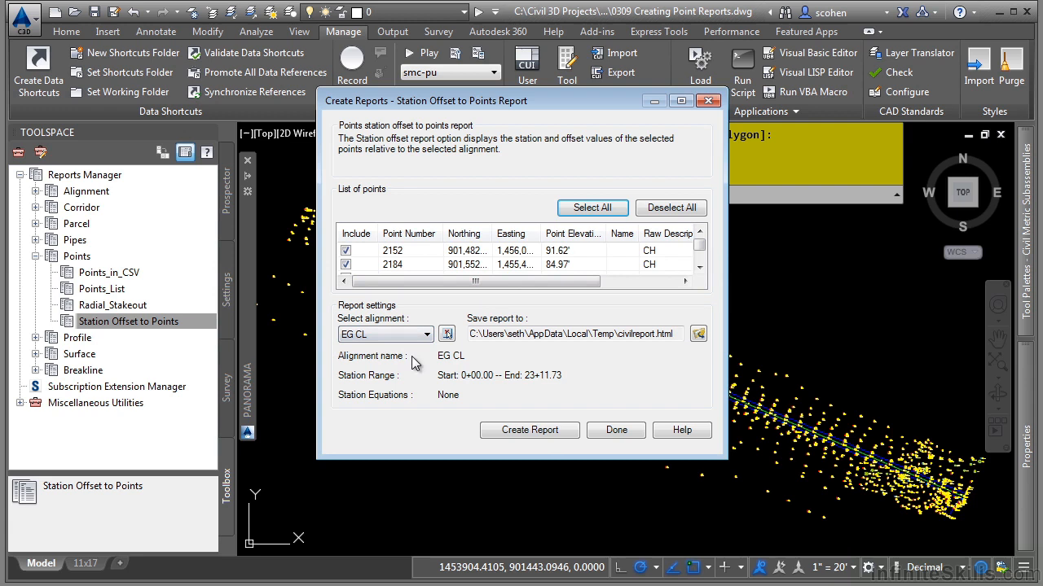
click(530, 430)
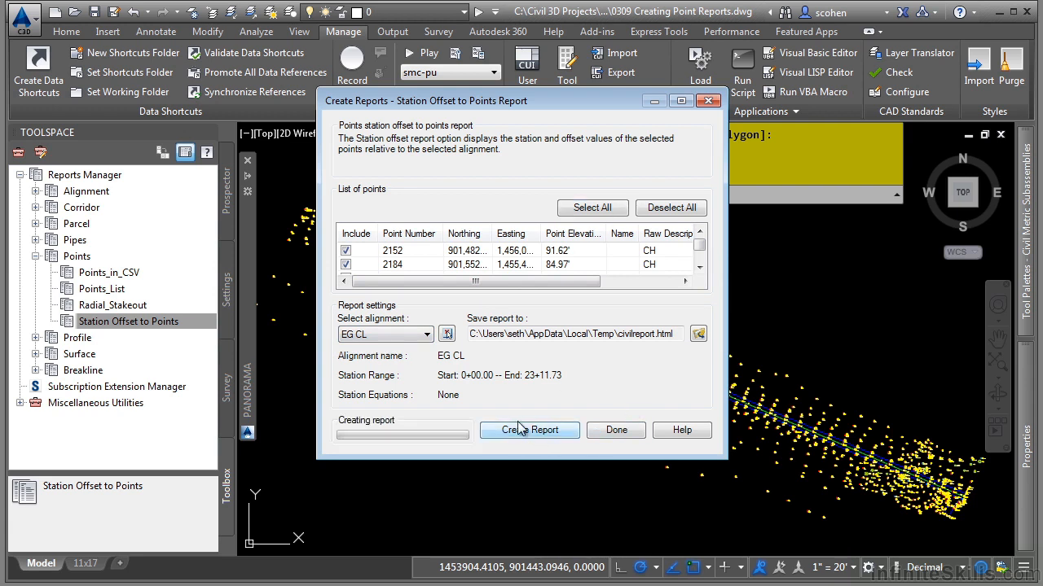
click(528, 430)
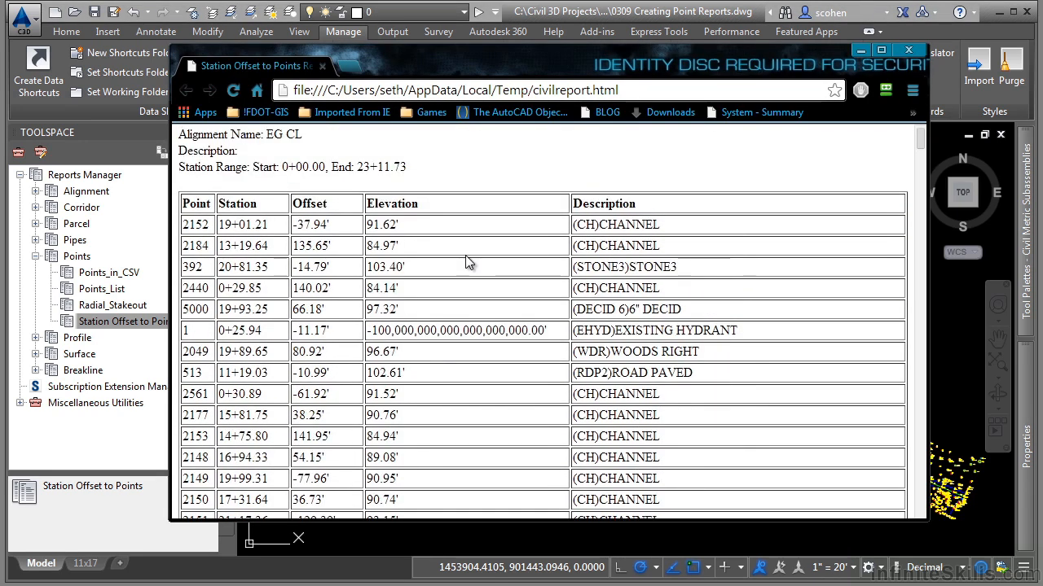